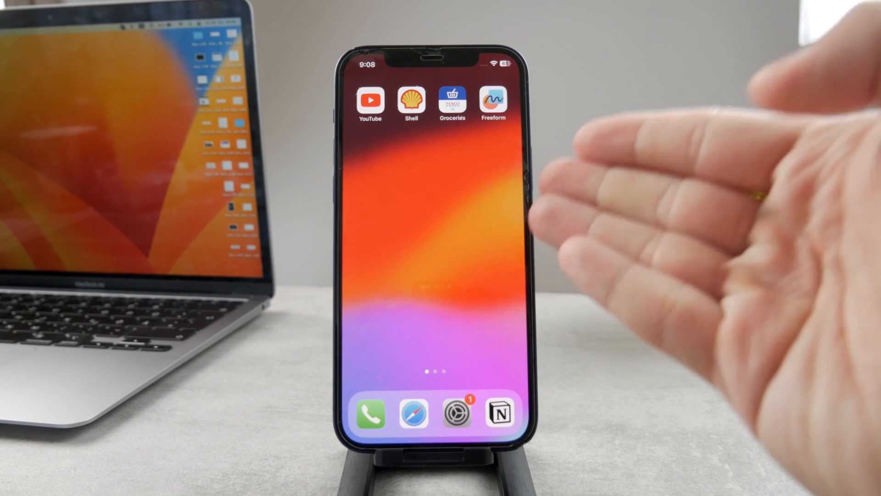
Swipe through the iPhone home screens to the third page with the Batteries widget.
scroll("left", 3)
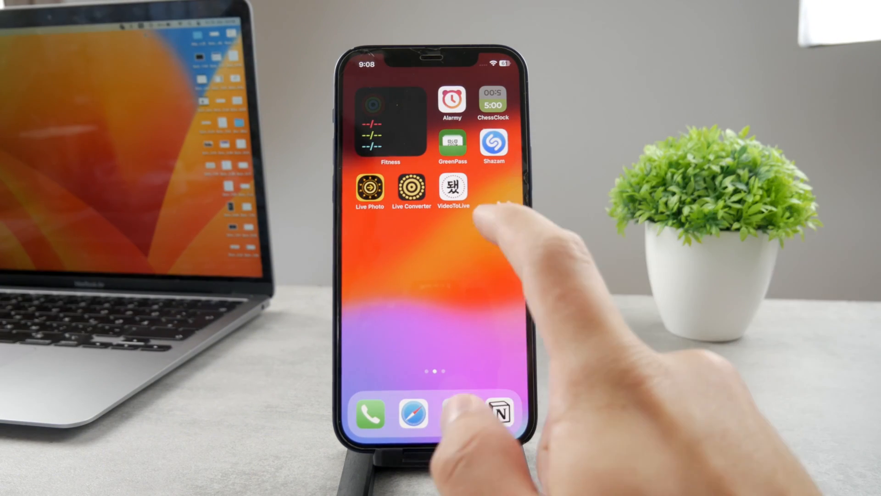
scroll("left", 3)
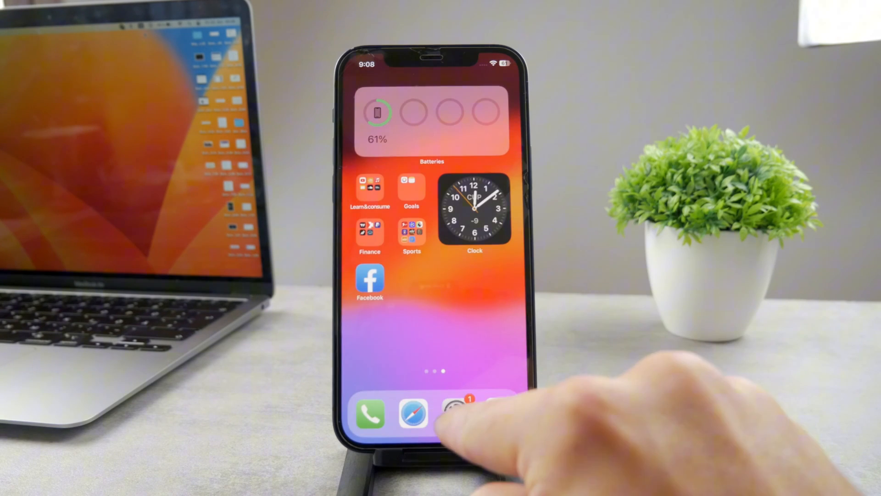
Launch the iPhone Settings app from the dock.
left_click(454, 414)
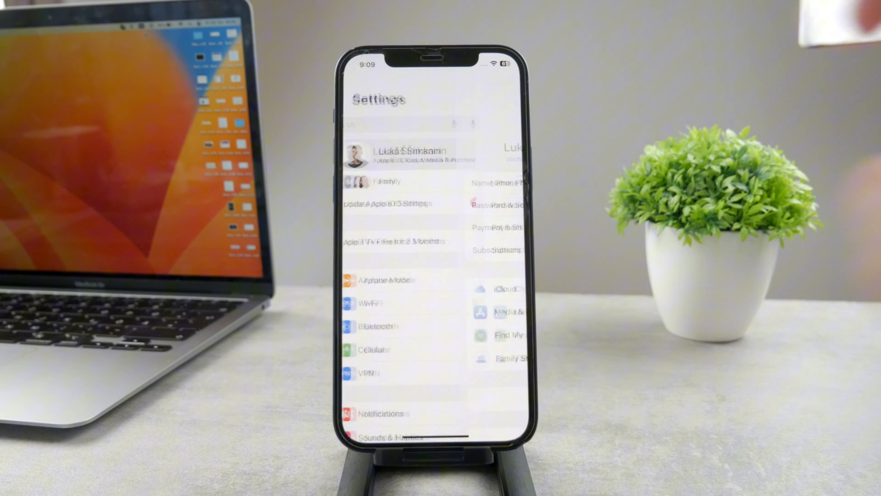
Go from the Apple ID account page to iCloud, showing 5 GB of 5 GB used.
left_click(393, 155)
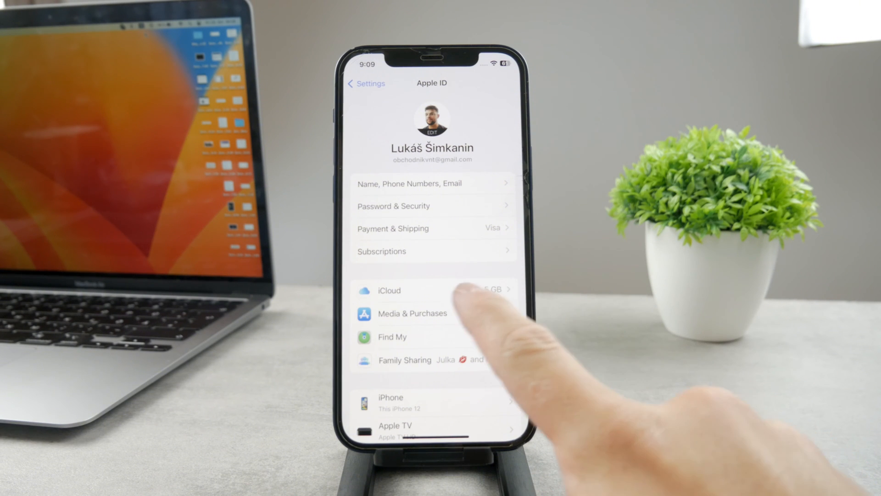
left_click(403, 291)
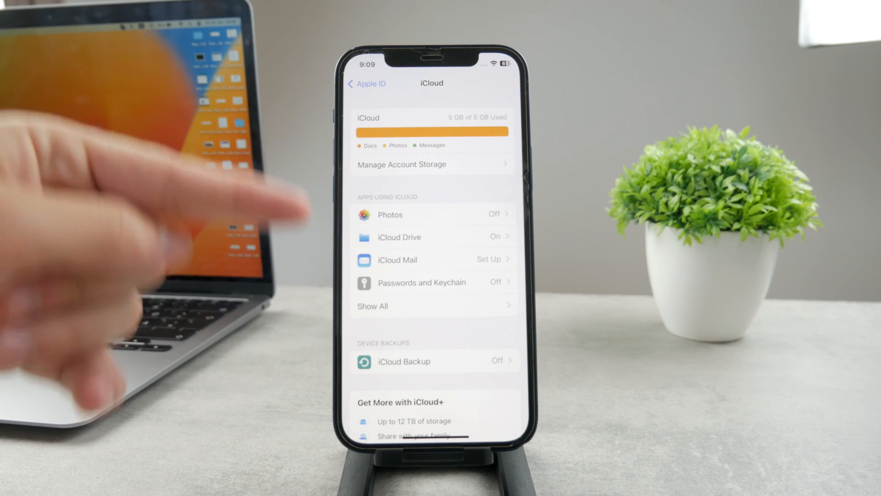
left_click(373, 306)
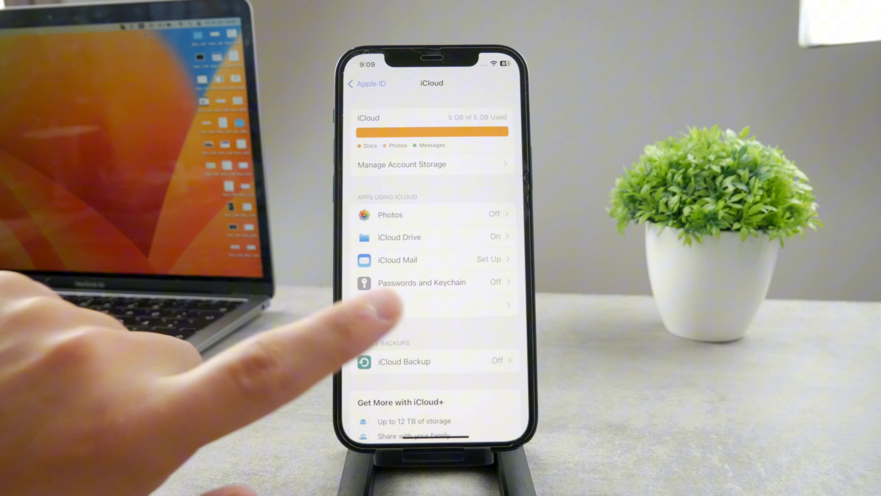
Show all apps using iCloud and scroll down past Books, Music and Shortcuts.
left_click(433, 304)
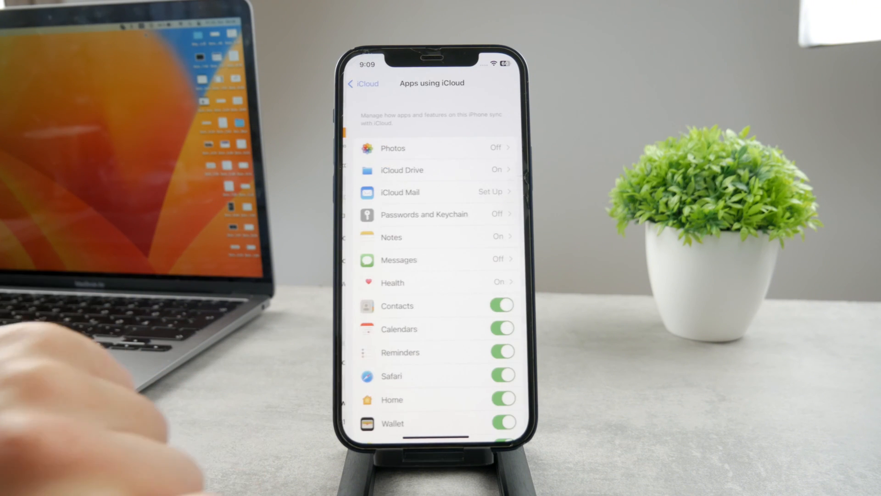
scroll("down", 3)
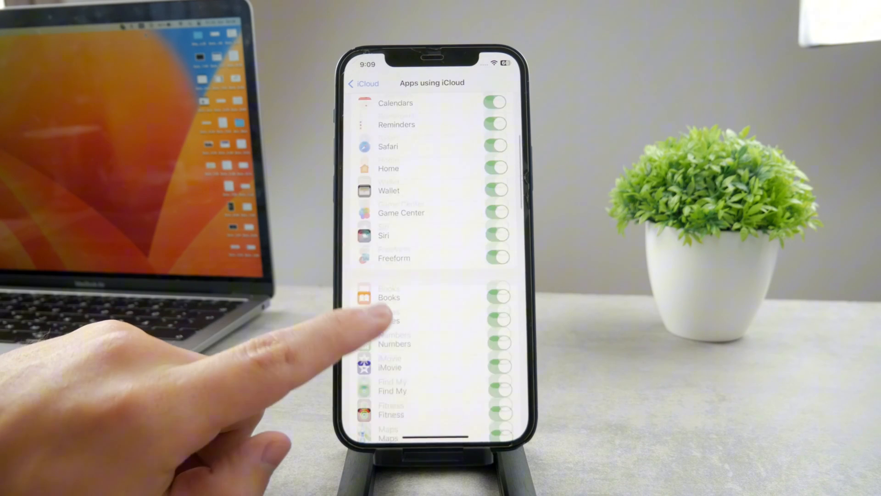
scroll("down", 3)
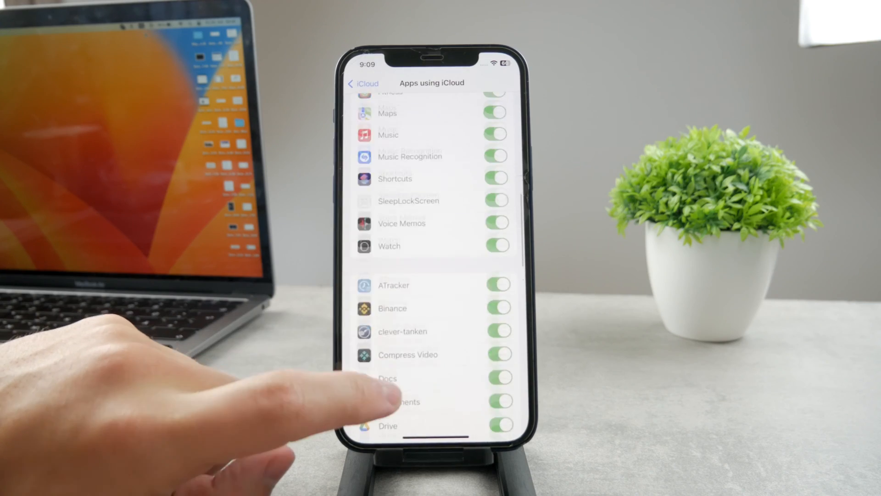
scroll("down", 3)
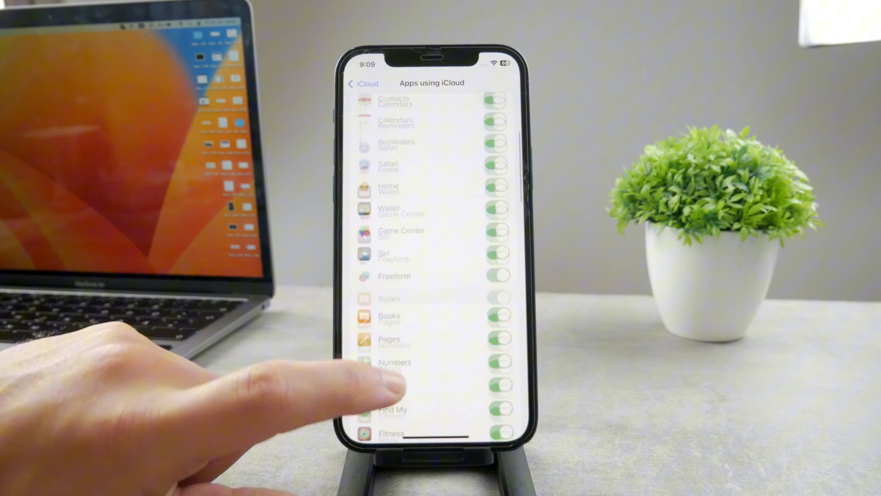
scroll("down", 3)
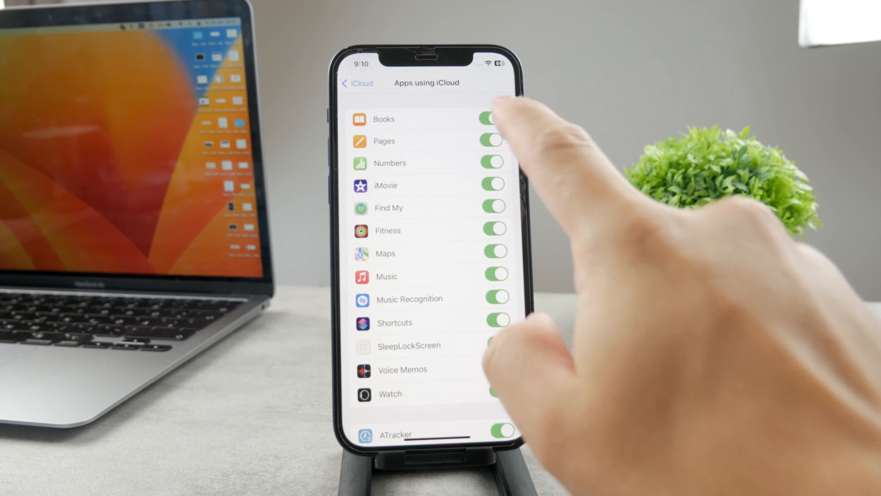
Toggle the Books iCloud switch off and back on.
left_click(490, 119)
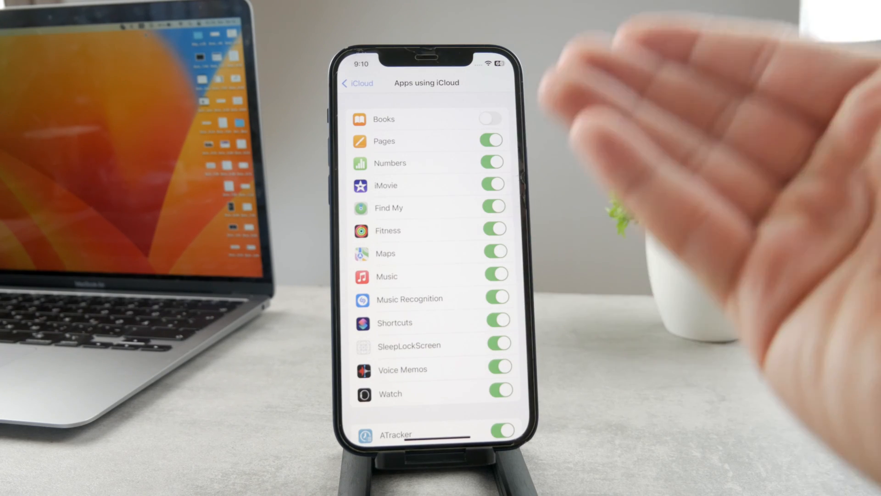
left_click(490, 118)
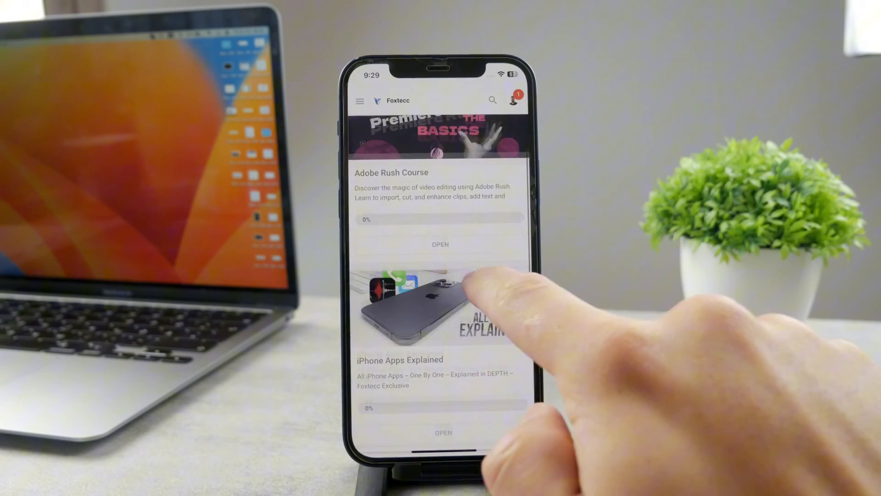
Scroll the Foxtecc course list down to iPhone Apps Explained.
scroll("down", 3)
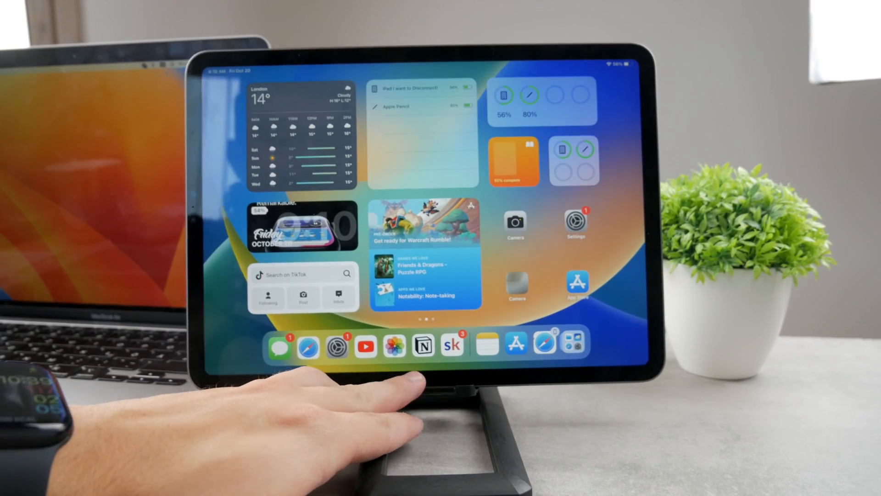
Launch iPad Settings from the dock and select your Apple ID name in the sidebar.
left_click(576, 228)
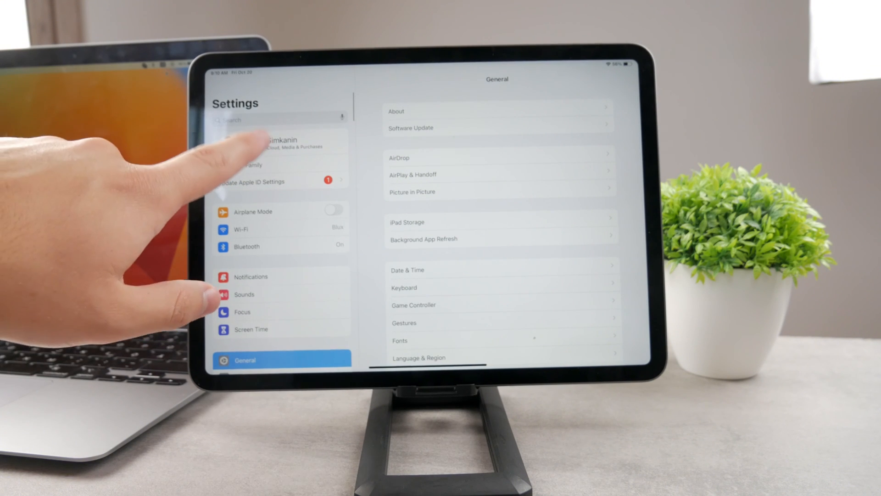
left_click(281, 144)
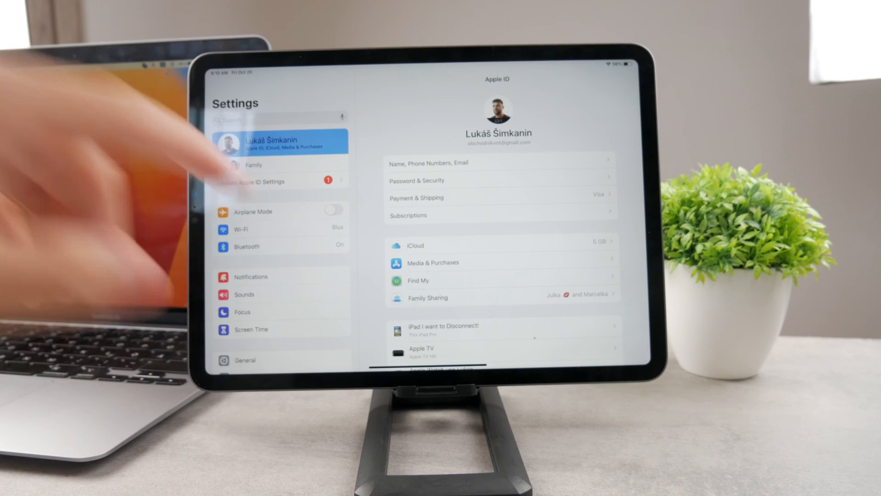
Open iCloud, show all apps, and scroll to Books, Pages and Music, all on.
left_click(415, 245)
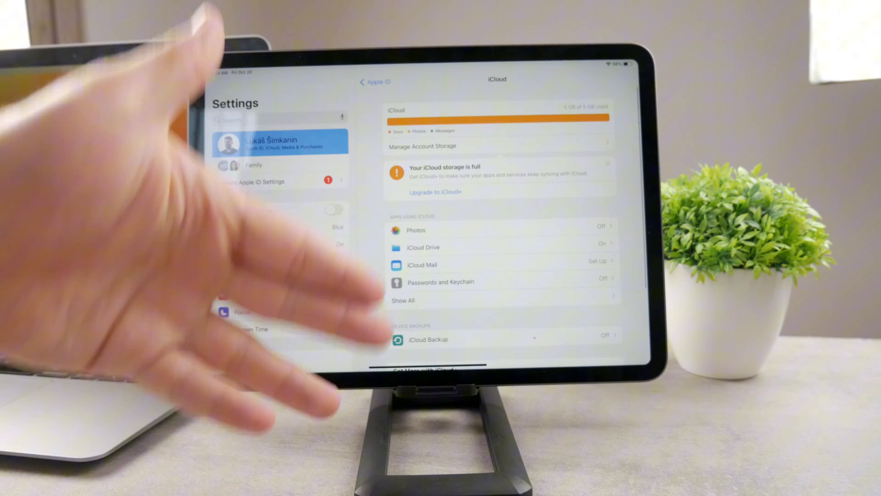
left_click(404, 300)
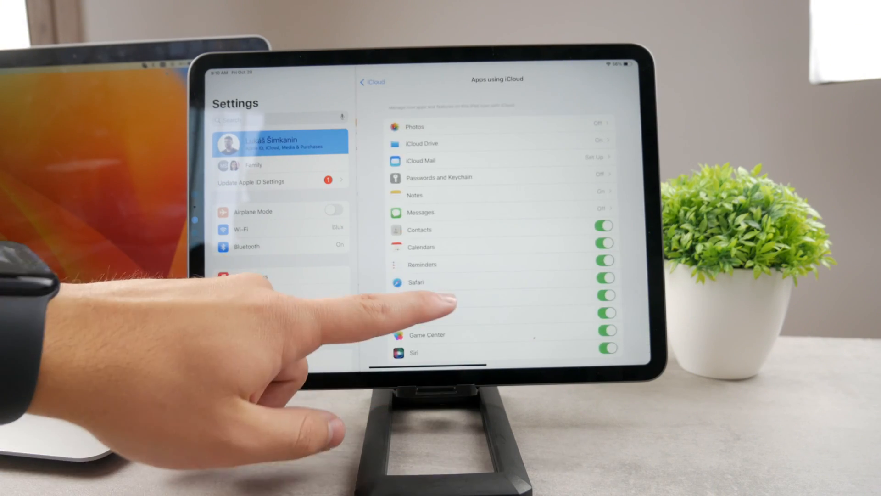
scroll("down", 3)
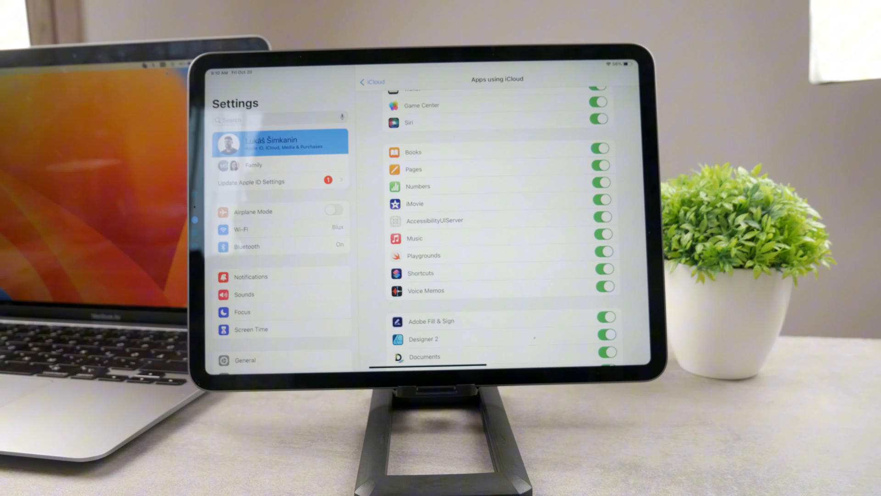